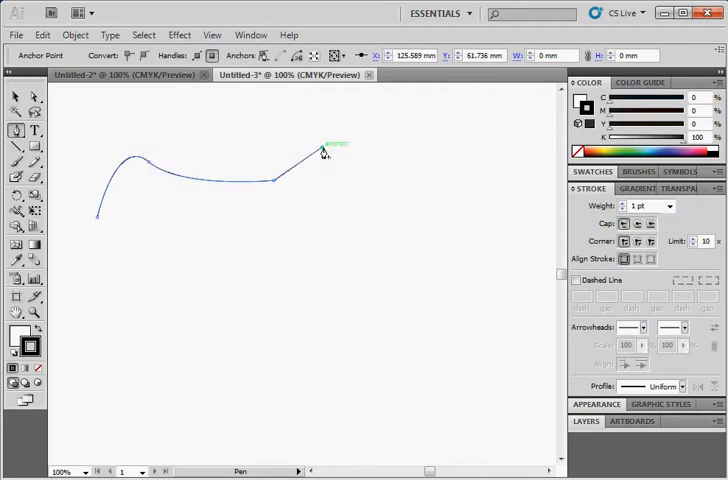
Add another anchor point to continue the curved path into an angular outline
{"action": "left_click", "coordinate": [452, 244]}
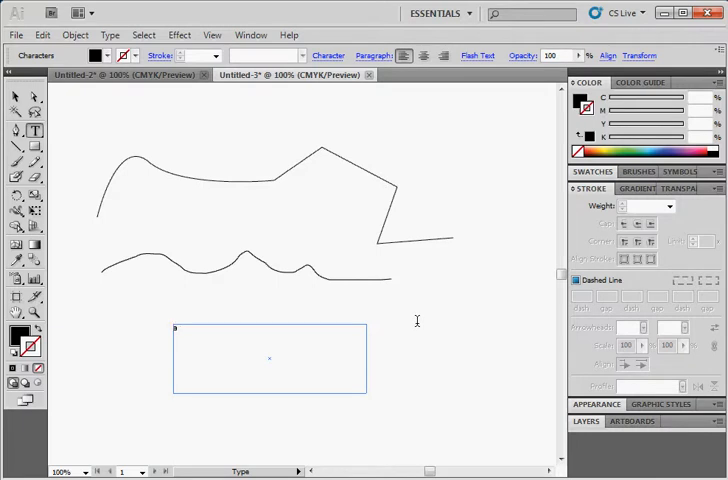
Enter 'area type' in the text box and 'point type' as a free label below the lines
{"action": "type", "text": "area tyep"}
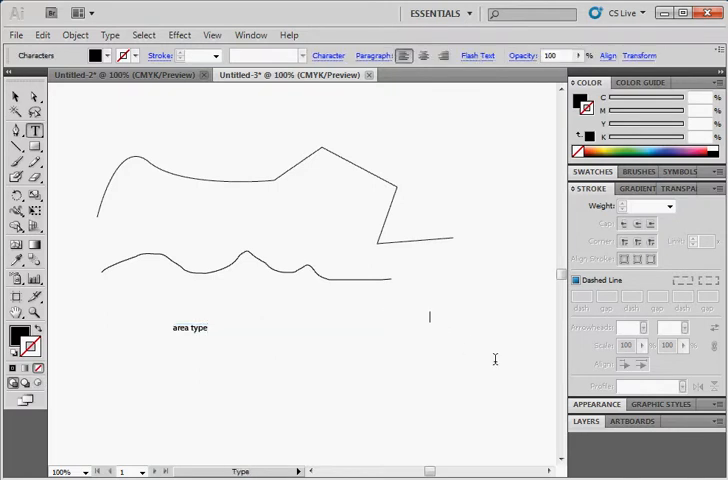
{"action": "type", "text": "point ty"}
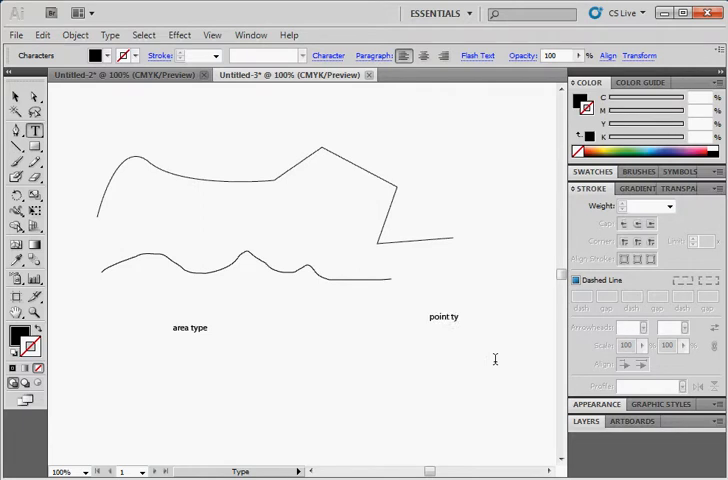
{"action": "type", "text": "pe"}
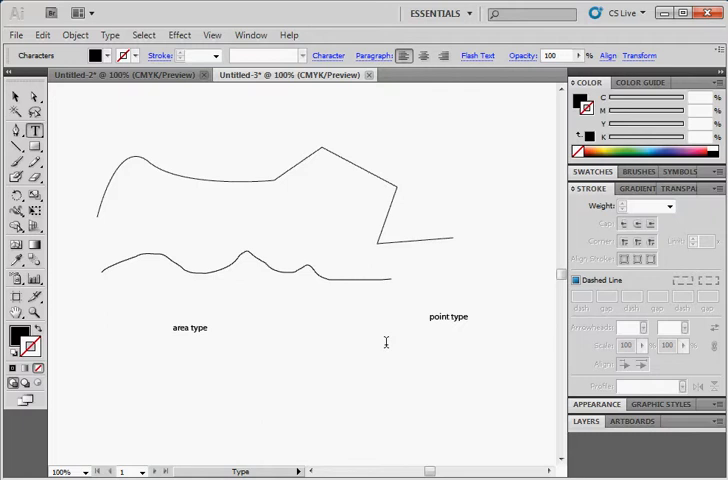
{"action": "left_click", "coordinate": [468, 316]}
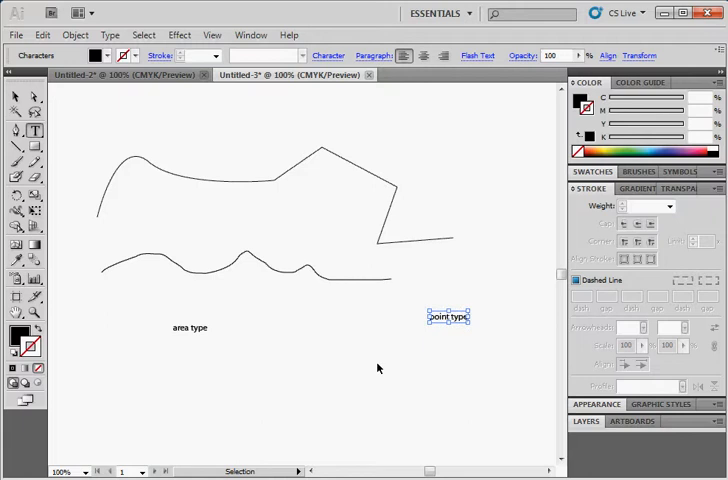
{"action": "mouse_move", "coordinate": [408, 376]}
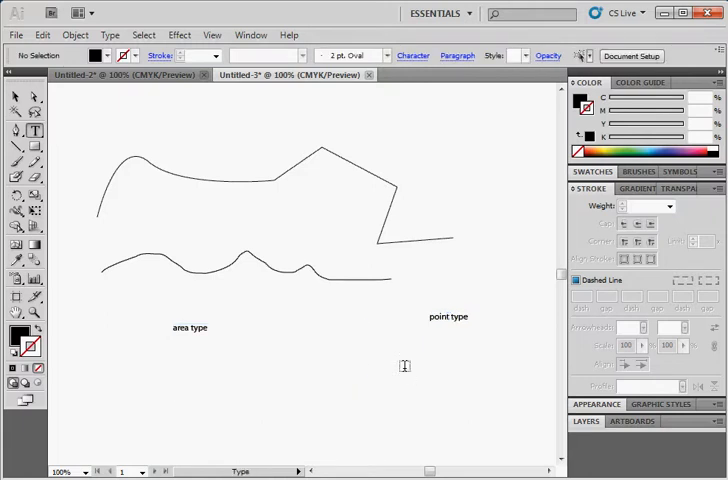
Position the placed linked photo on the artboard, then select and remove it
{"action": "left_click", "coordinate": [404, 364]}
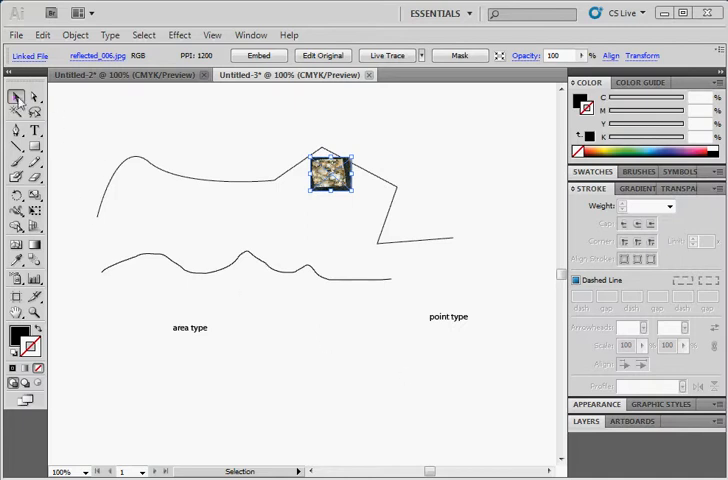
{"action": "key", "text": "ctrl+a"}
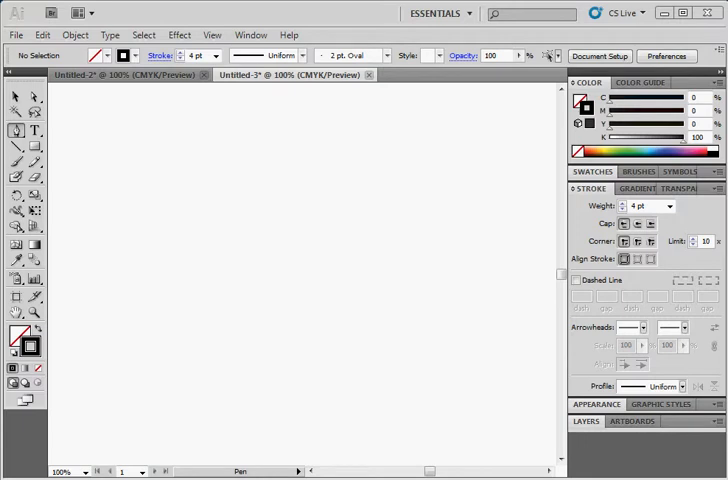
{"action": "mouse_move", "coordinate": [158, 290]}
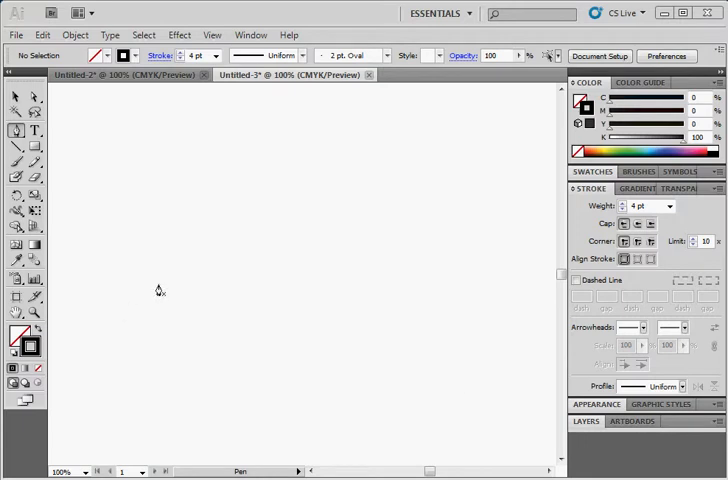
{"action": "mouse_move", "coordinate": [140, 264]}
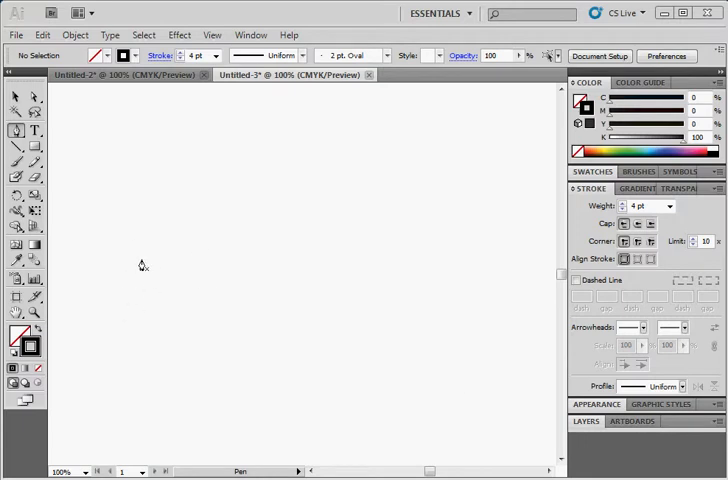
{"action": "mouse_move", "coordinate": [144, 284]}
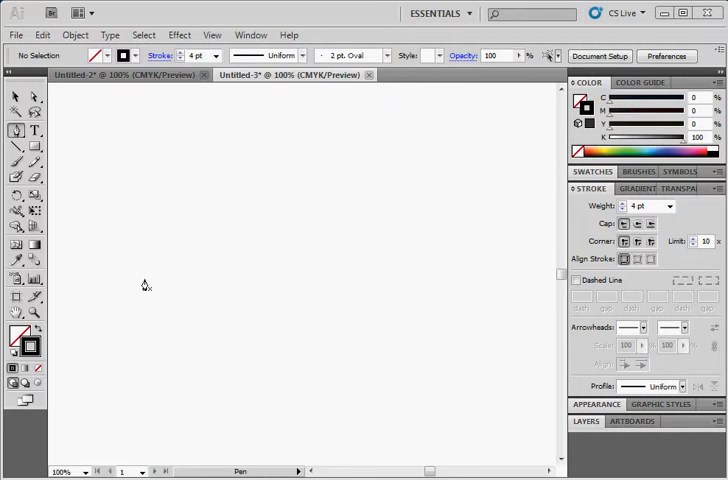
{"action": "mouse_move", "coordinate": [144, 280]}
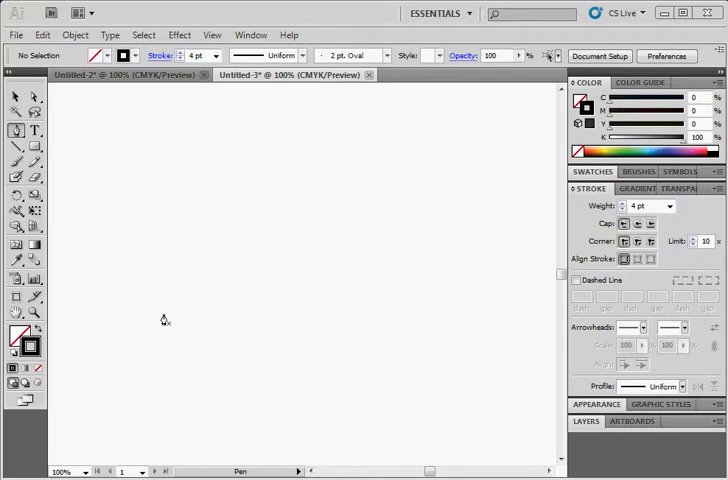
{"action": "mouse_move", "coordinate": [164, 334]}
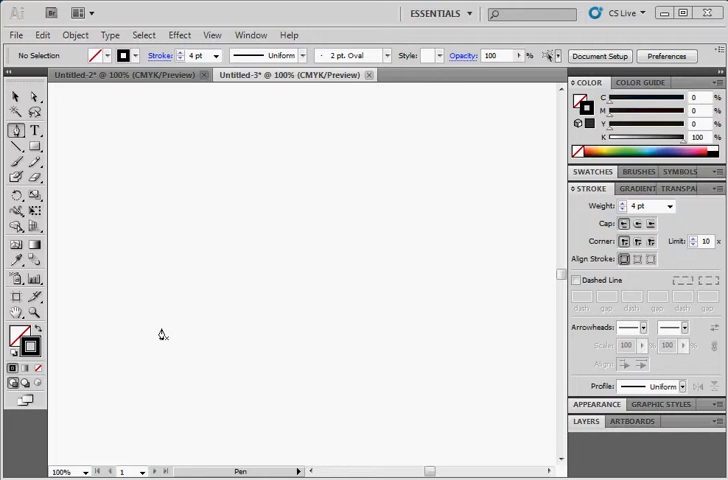
{"action": "mouse_move", "coordinate": [170, 348]}
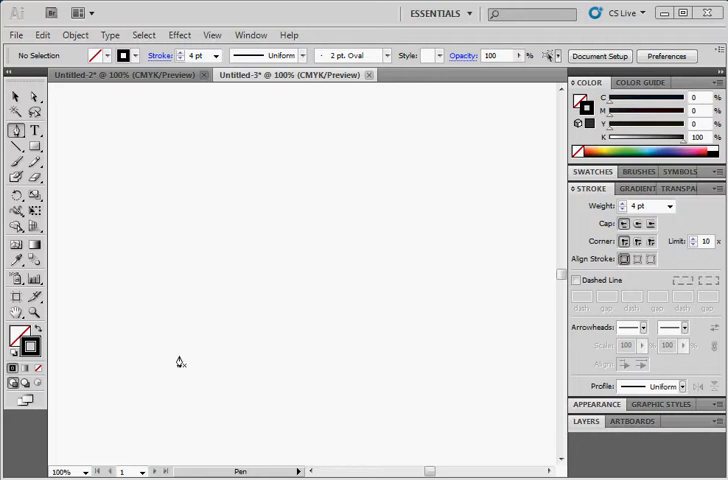
{"action": "mouse_move", "coordinate": [156, 326]}
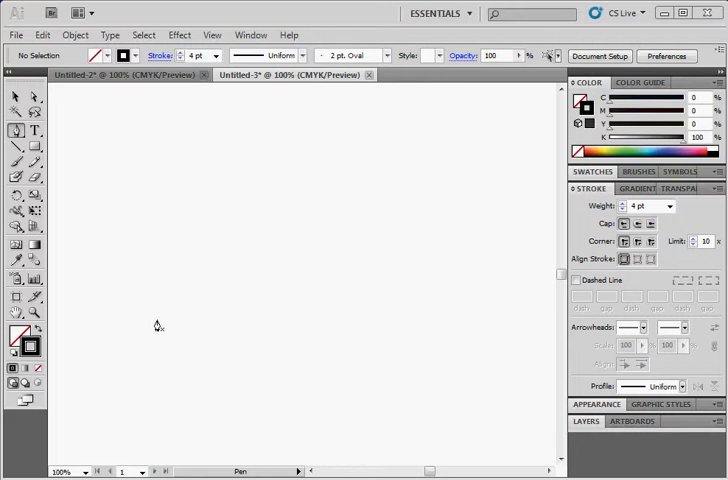
{"action": "mouse_move", "coordinate": [140, 308]}
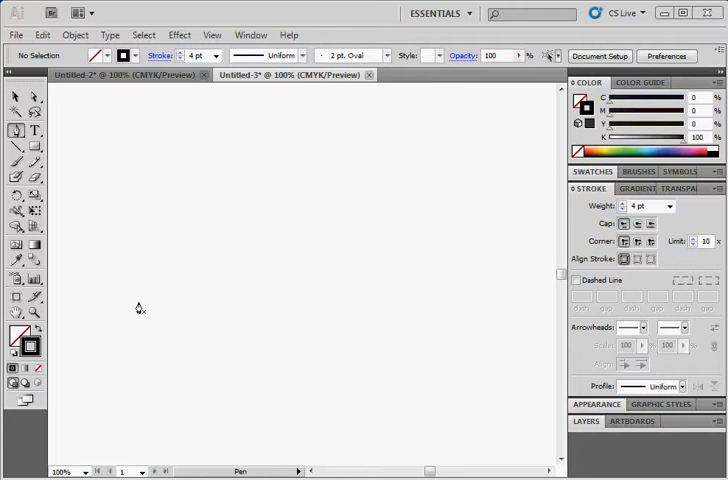
{"action": "mouse_move", "coordinate": [148, 294]}
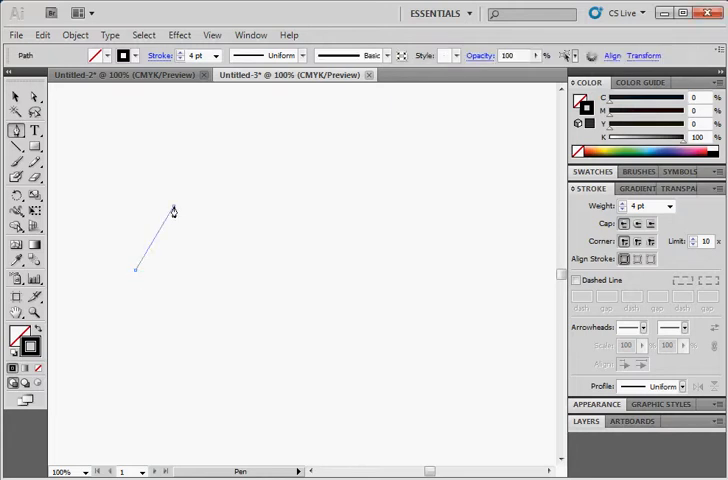
Continue the thick zigzag path into a curved end segment and reshape its handle
{"action": "left_click", "coordinate": [330, 290]}
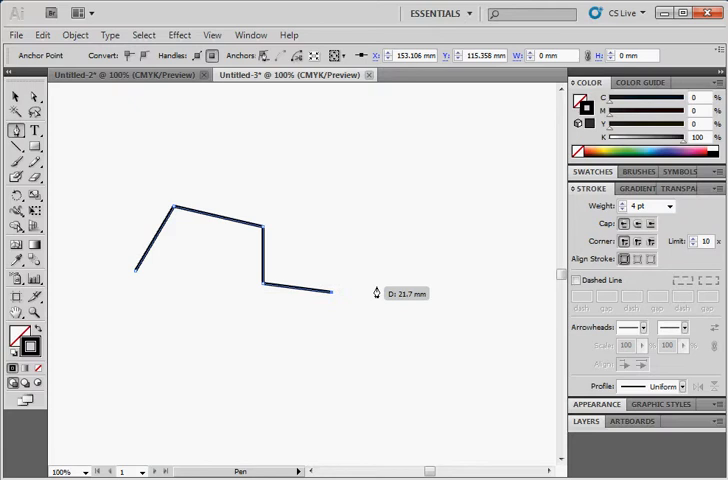
{"action": "left_click_drag", "start_coordinate": [332, 292], "coordinate": [392, 218]}
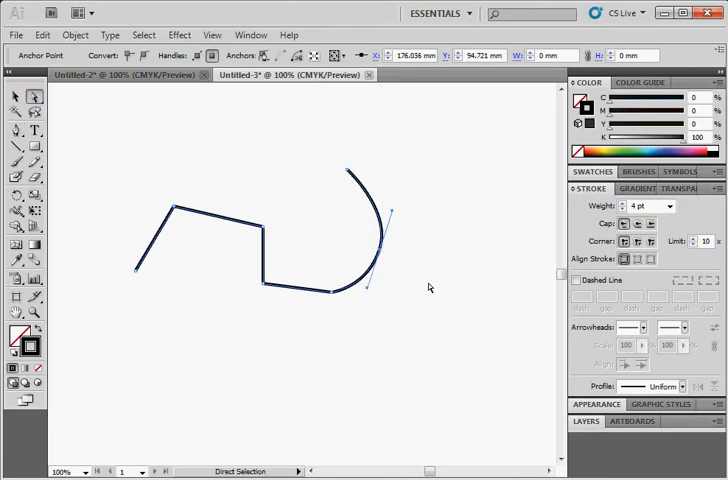
{"action": "mouse_move", "coordinate": [460, 298]}
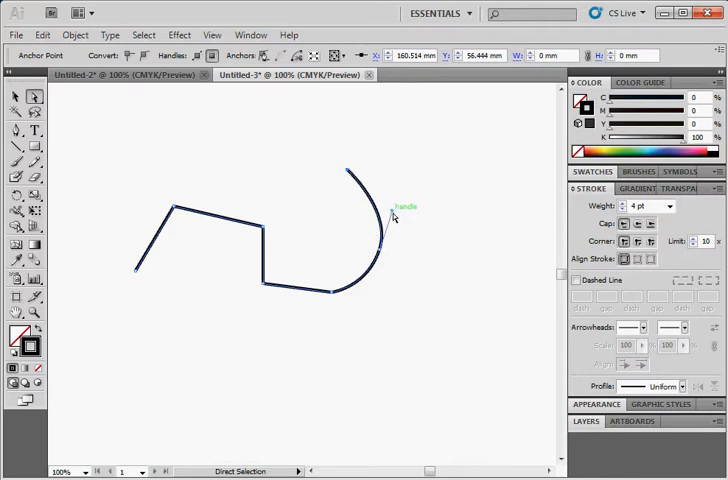
{"action": "left_click_drag", "start_coordinate": [392, 210], "coordinate": [384, 290]}
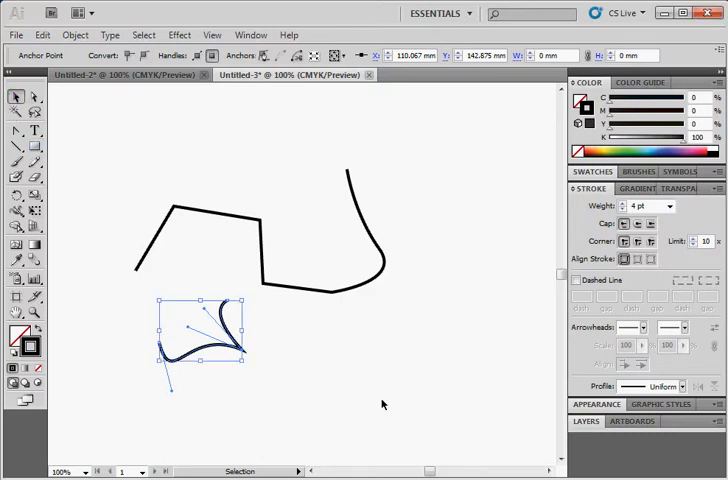
{"action": "mouse_move", "coordinate": [320, 364]}
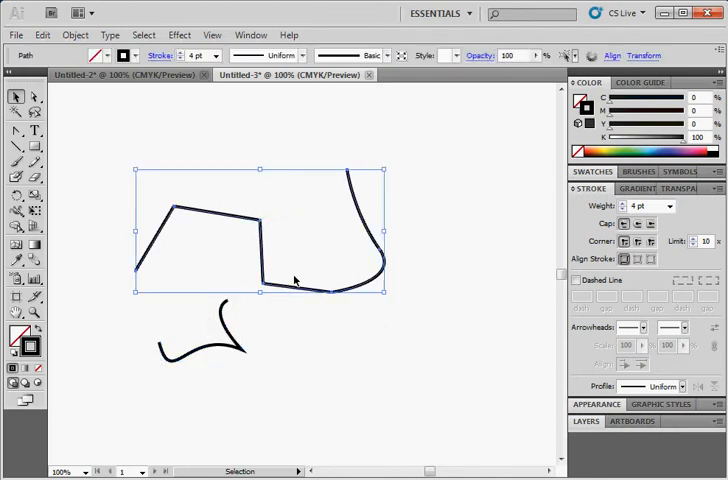
Round the top-right corner into a smooth bend and lengthen its handles to broaden the curve
{"action": "left_click", "coordinate": [16, 112]}
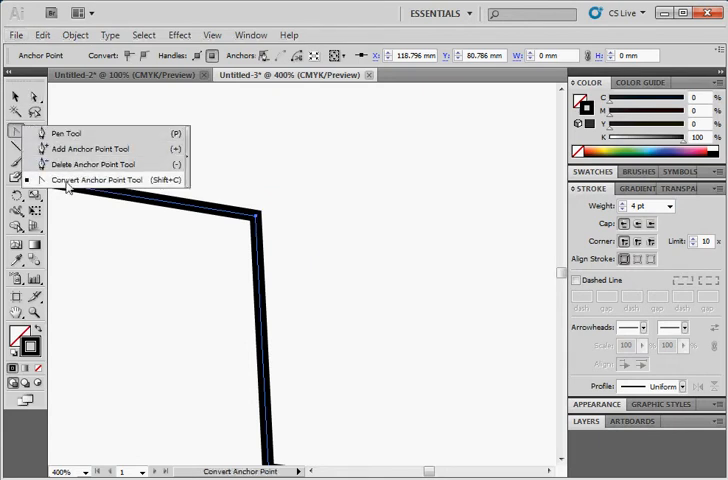
{"action": "left_click", "coordinate": [98, 180]}
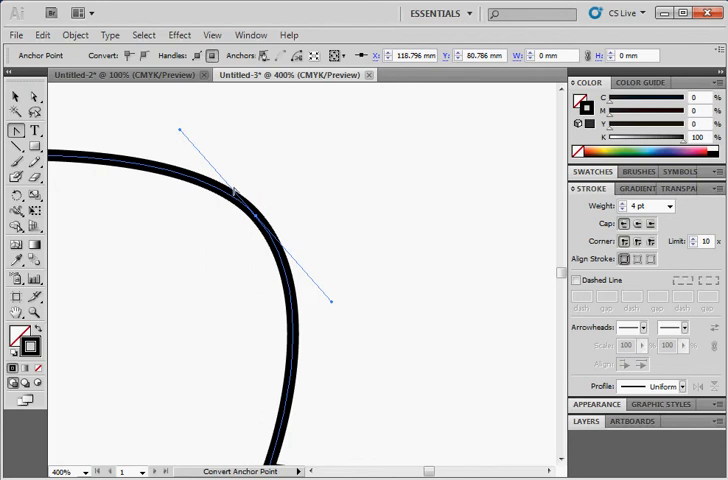
{"action": "mouse_move", "coordinate": [336, 292]}
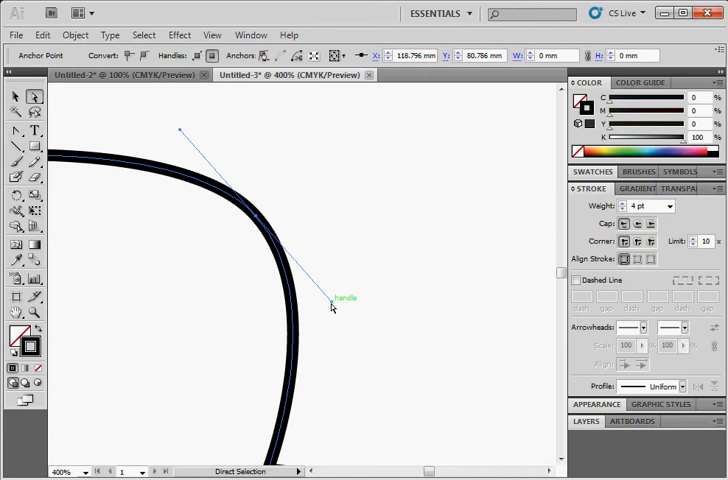
{"action": "left_click_drag", "start_coordinate": [332, 298], "coordinate": [290, 256]}
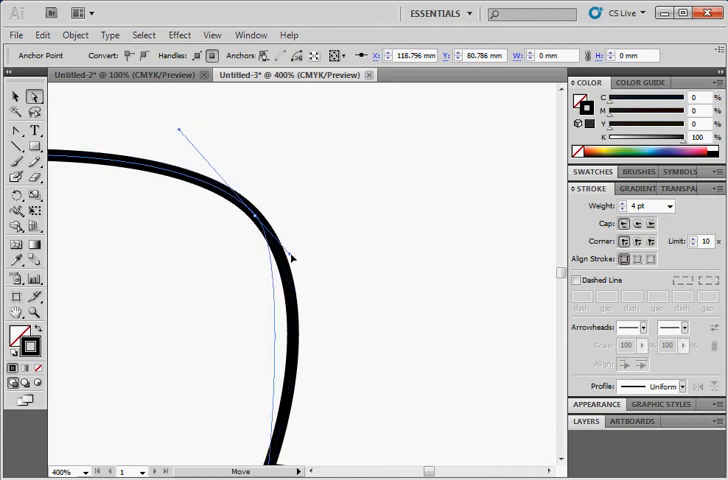
{"action": "left_click_drag", "start_coordinate": [292, 258], "coordinate": [278, 240]}
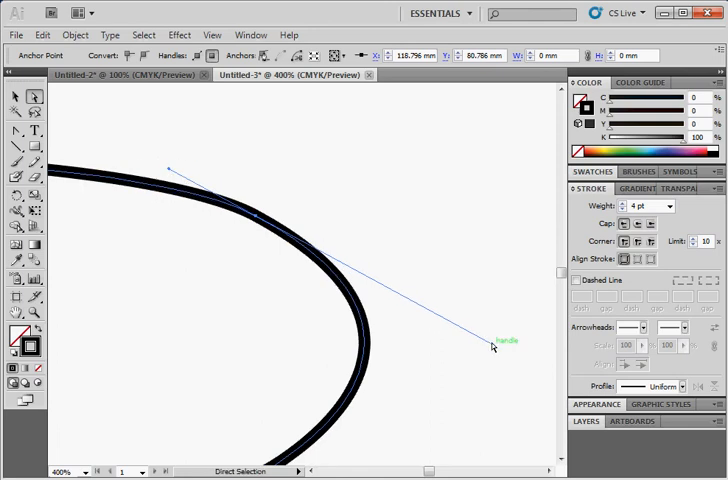
{"action": "left_click_drag", "start_coordinate": [492, 340], "coordinate": [372, 280]}
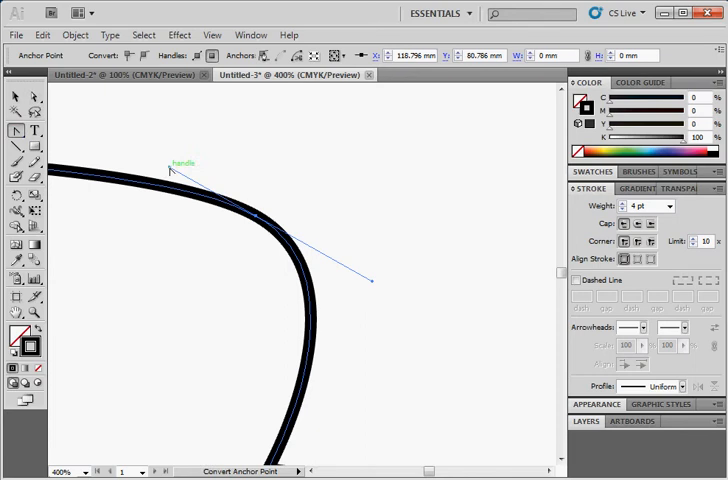
Break the smooth point's handles apart and angle each side into a pointed cusp
{"action": "left_click_drag", "start_coordinate": [170, 168], "coordinate": [280, 148]}
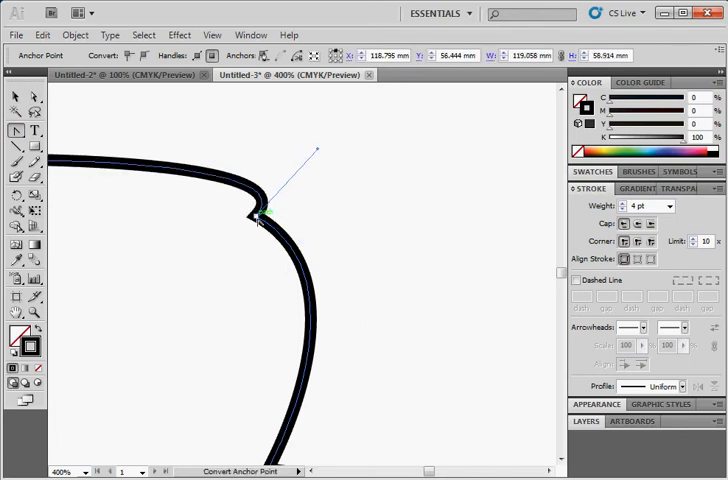
{"action": "left_click_drag", "start_coordinate": [262, 216], "coordinate": [318, 152]}
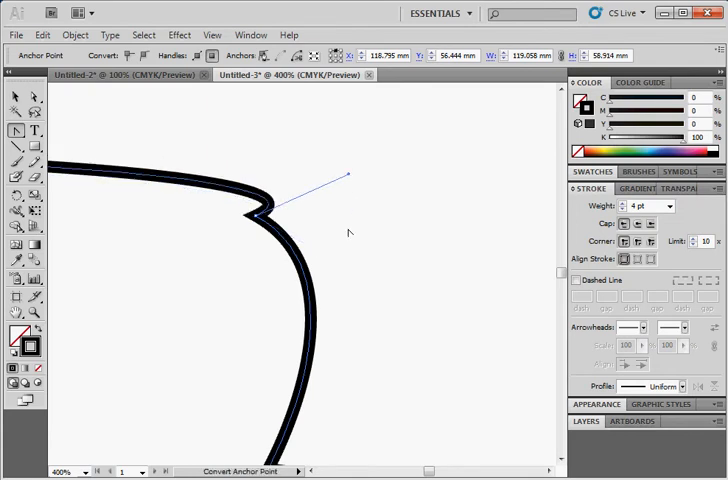
{"action": "mouse_move", "coordinate": [340, 216]}
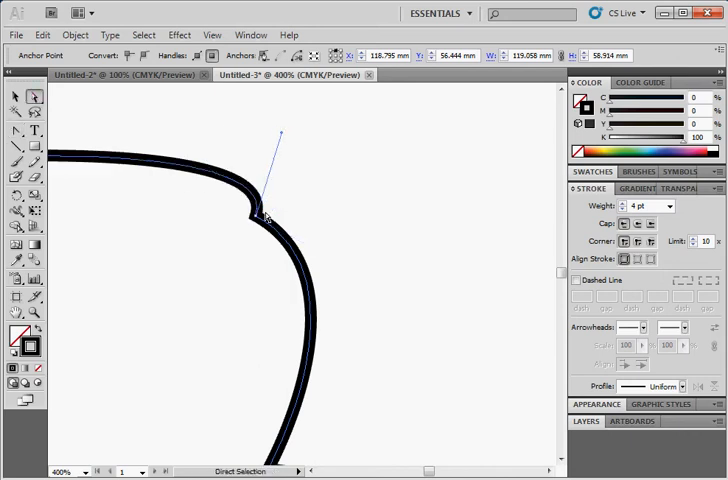
{"action": "left_click_drag", "start_coordinate": [268, 212], "coordinate": [372, 284]}
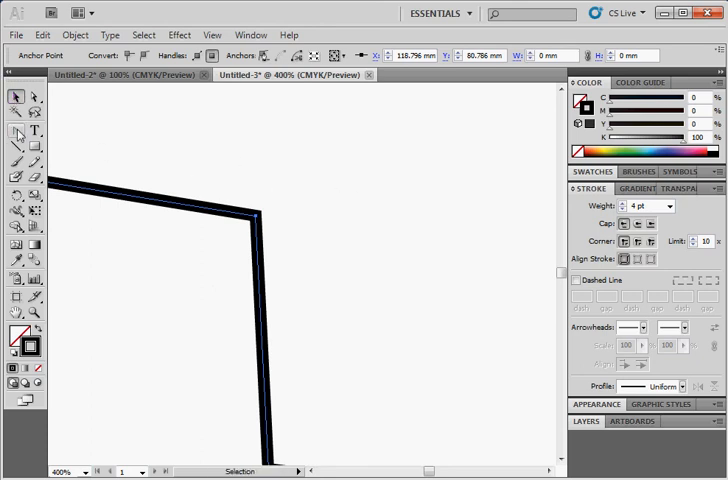
Drag the corner anchor with Direct Selection to a new spot, keeping it sharp
{"action": "left_click", "coordinate": [16, 126]}
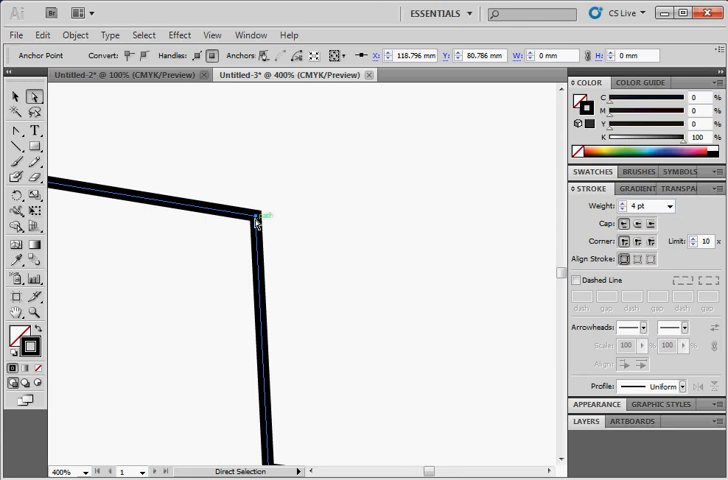
{"action": "left_click_drag", "start_coordinate": [260, 214], "coordinate": [216, 258]}
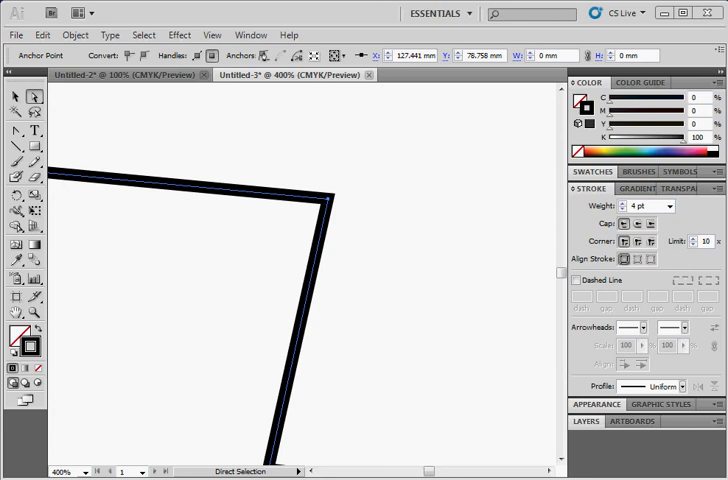
{"action": "mouse_move", "coordinate": [412, 330]}
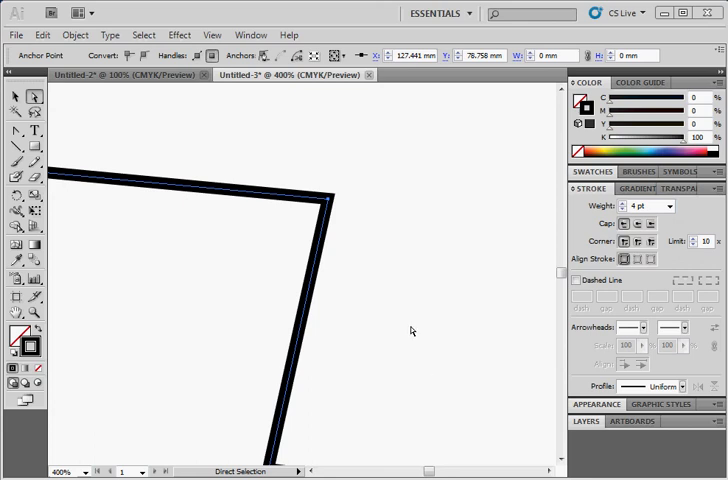